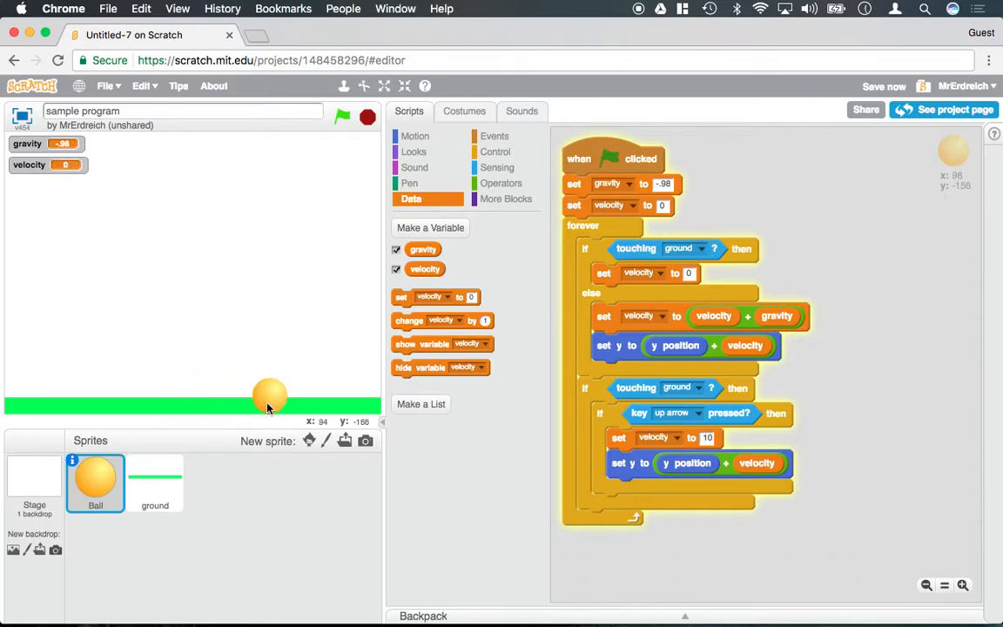
Move the up-arrow jump check aside and bring a new set velocity block into the workspace
{"action": "left_click_drag", "start_coordinate": [270, 397], "coordinate": [153, 383]}
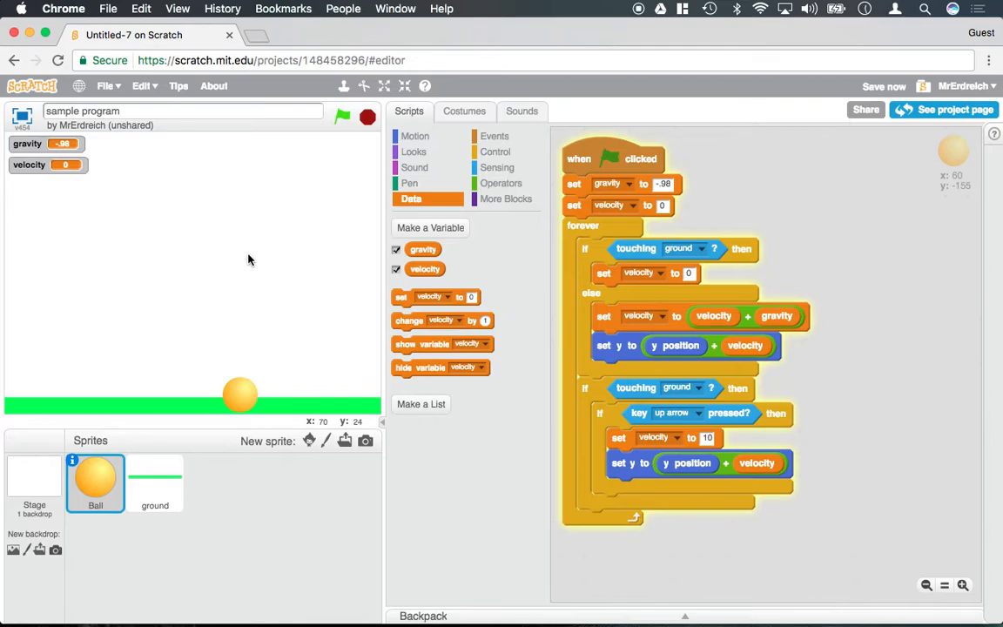
{"action": "mouse_move", "coordinate": [380, 120]}
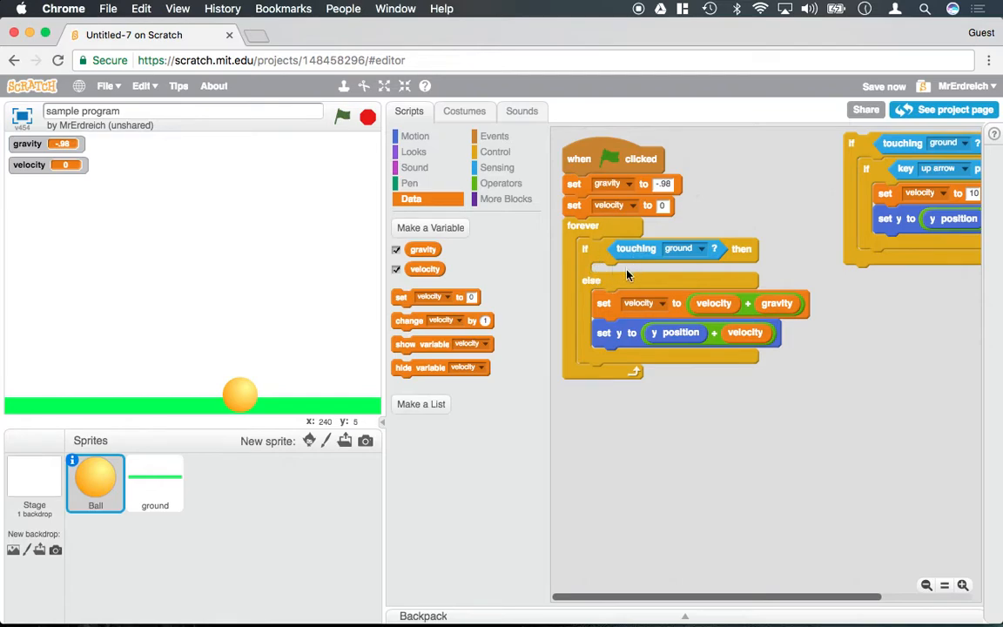
{"action": "mouse_move", "coordinate": [614, 314]}
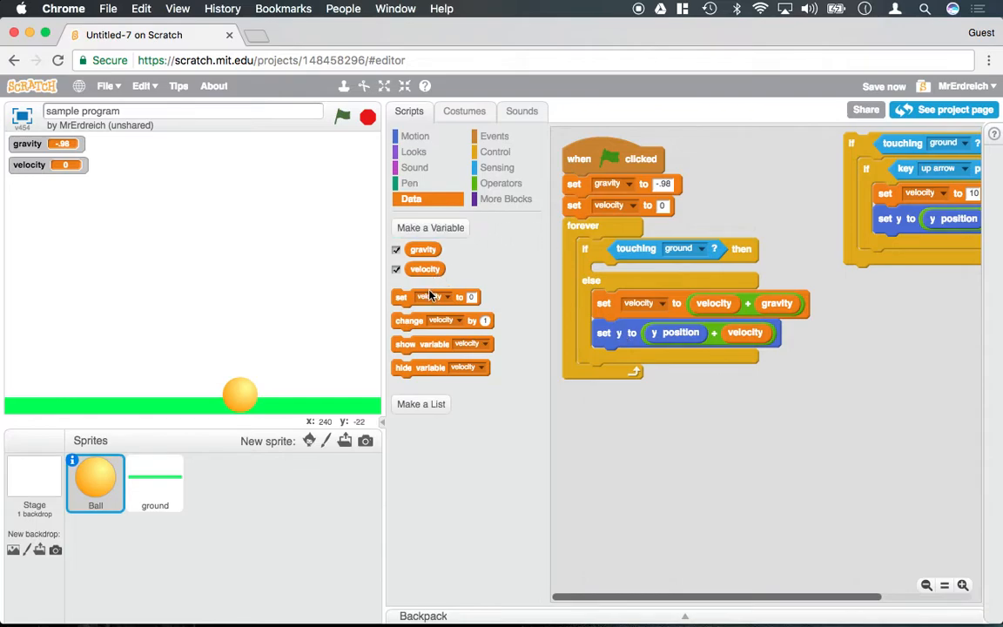
{"action": "left_click_drag", "start_coordinate": [435, 296], "coordinate": [627, 432]}
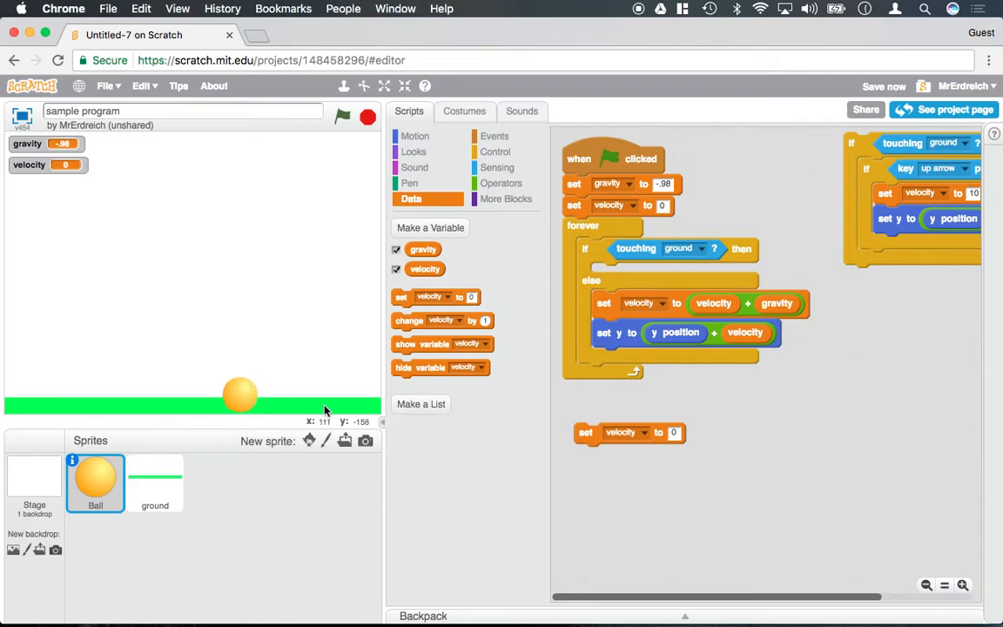
Fill the touching-ground branch with set velocity to velocity * -1 and set y to y position + velocity
{"action": "left_click_drag", "start_coordinate": [586, 432], "coordinate": [610, 425]}
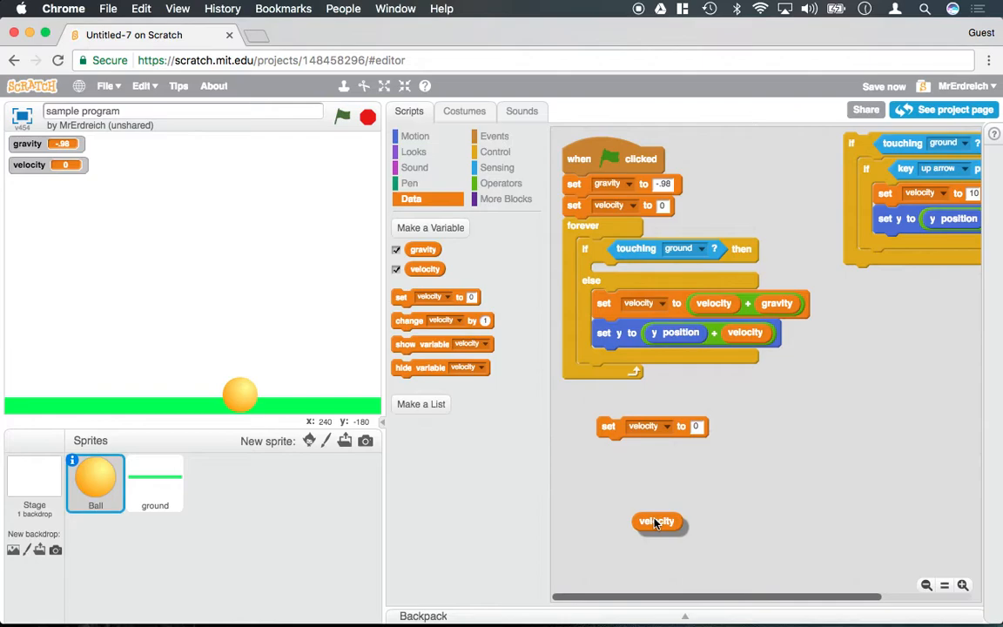
{"action": "left_click", "coordinate": [501, 182]}
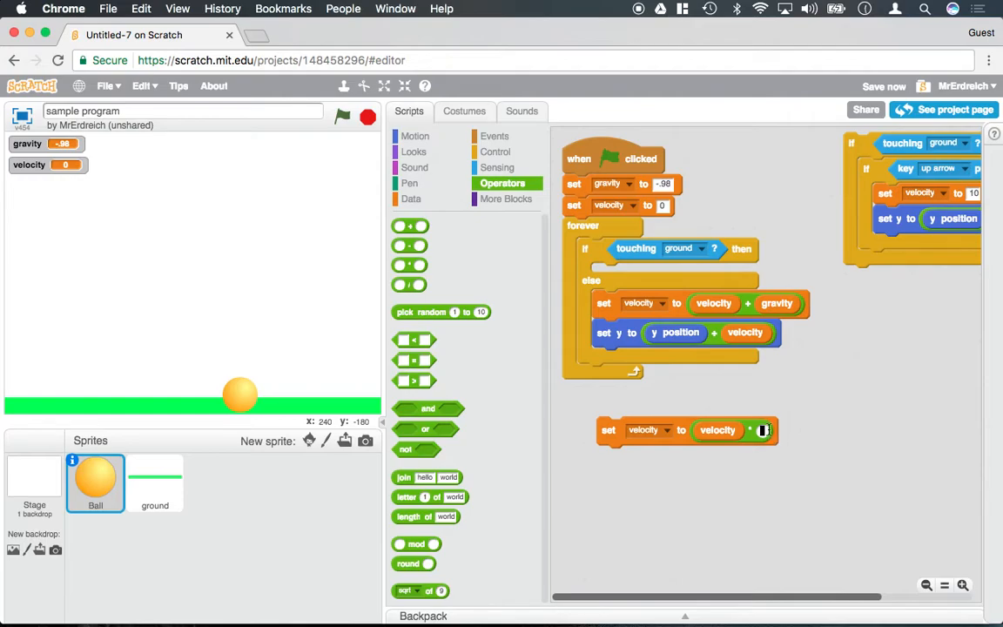
{"action": "type", "text": "-1"}
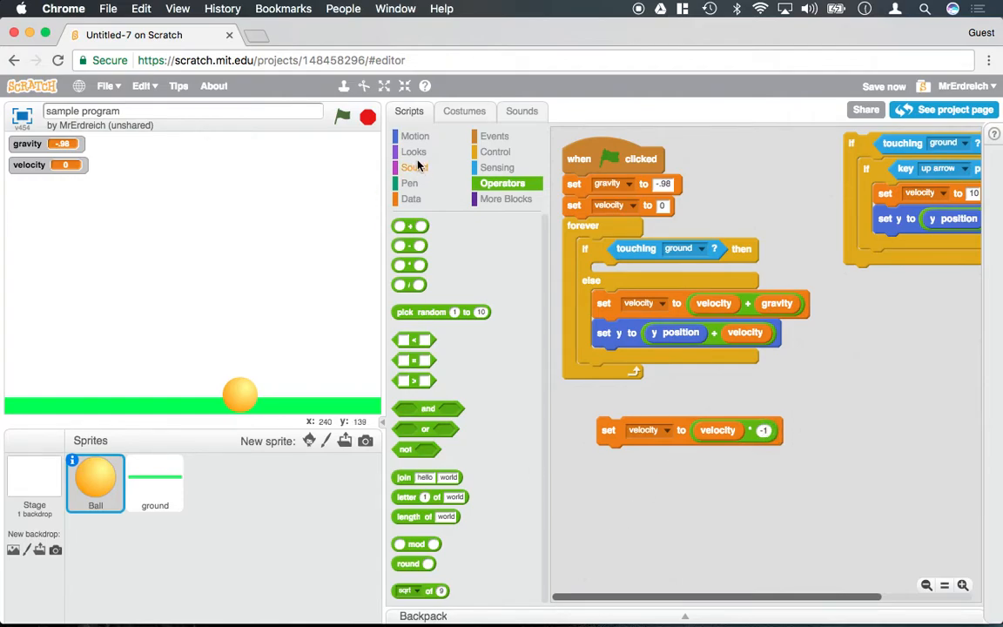
{"action": "left_click", "coordinate": [414, 136]}
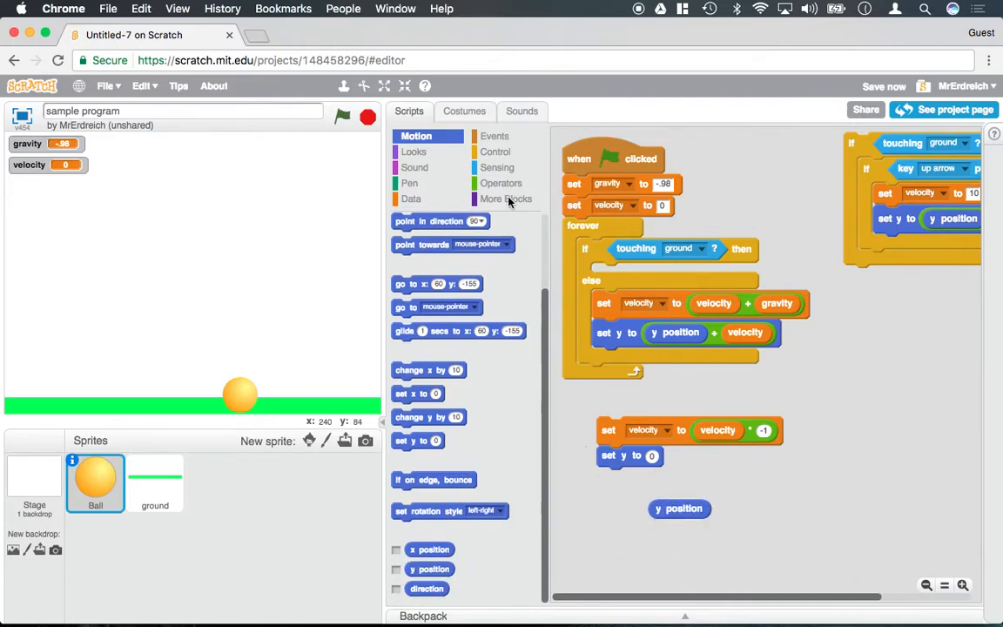
{"action": "left_click", "coordinate": [502, 183]}
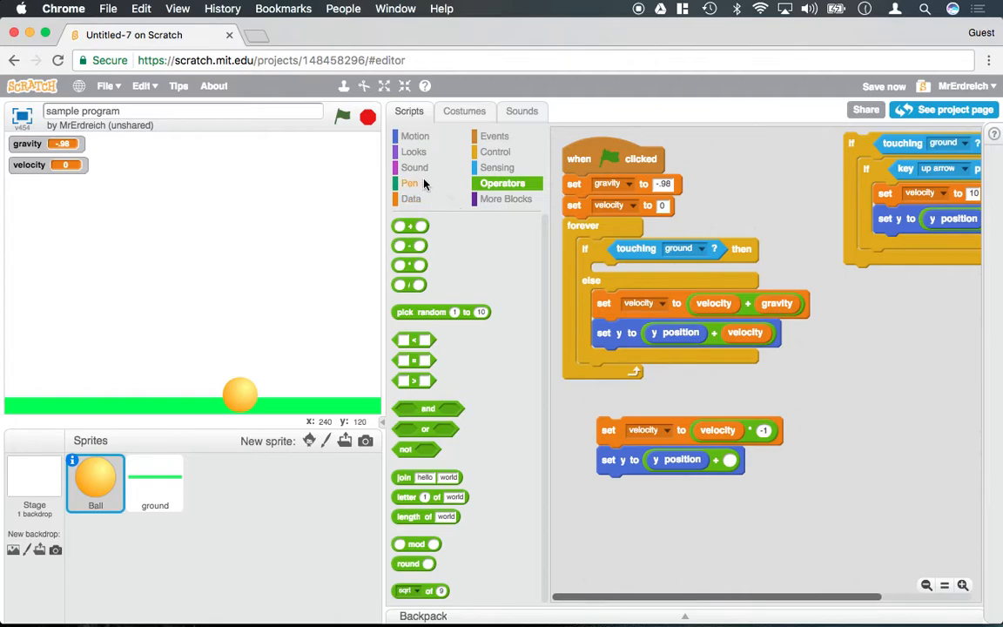
{"action": "left_click", "coordinate": [411, 198]}
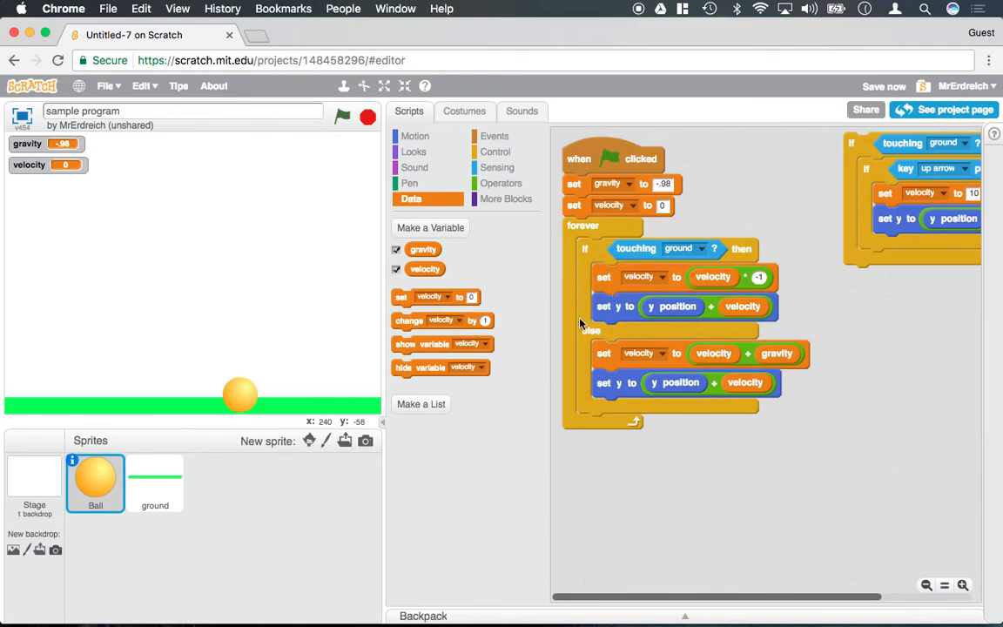
Run the project a few times to confirm the ball bounces back off the ground, then stop it
{"action": "left_click", "coordinate": [341, 115]}
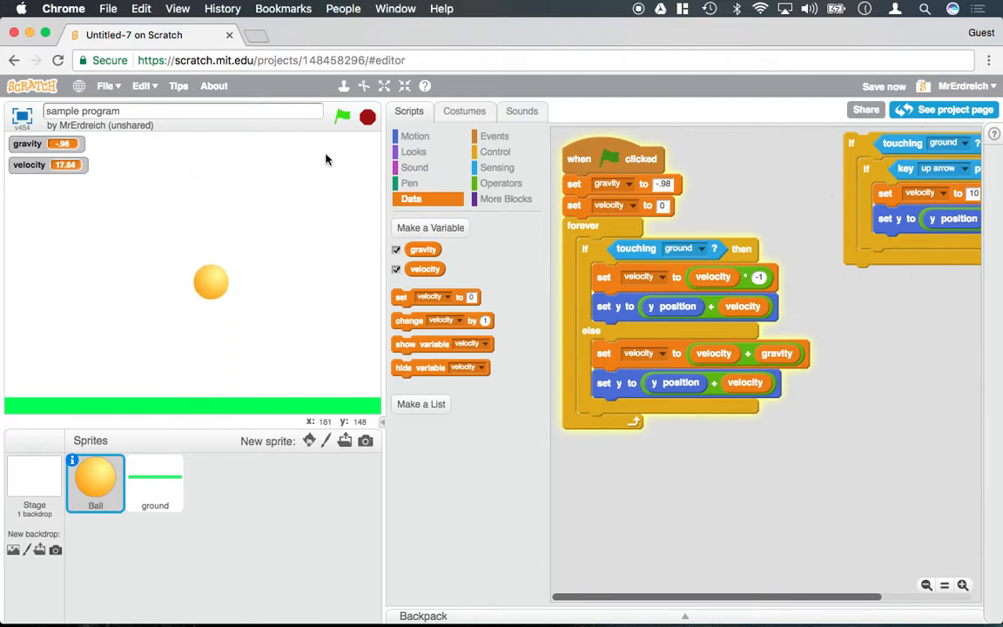
{"action": "left_click", "coordinate": [341, 115]}
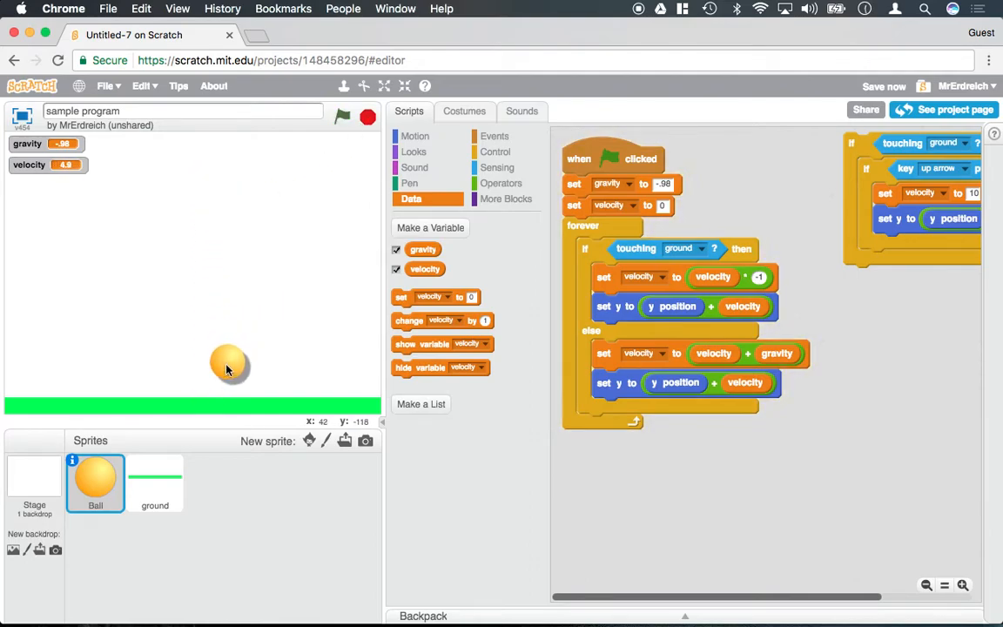
{"action": "left_click", "coordinate": [341, 114]}
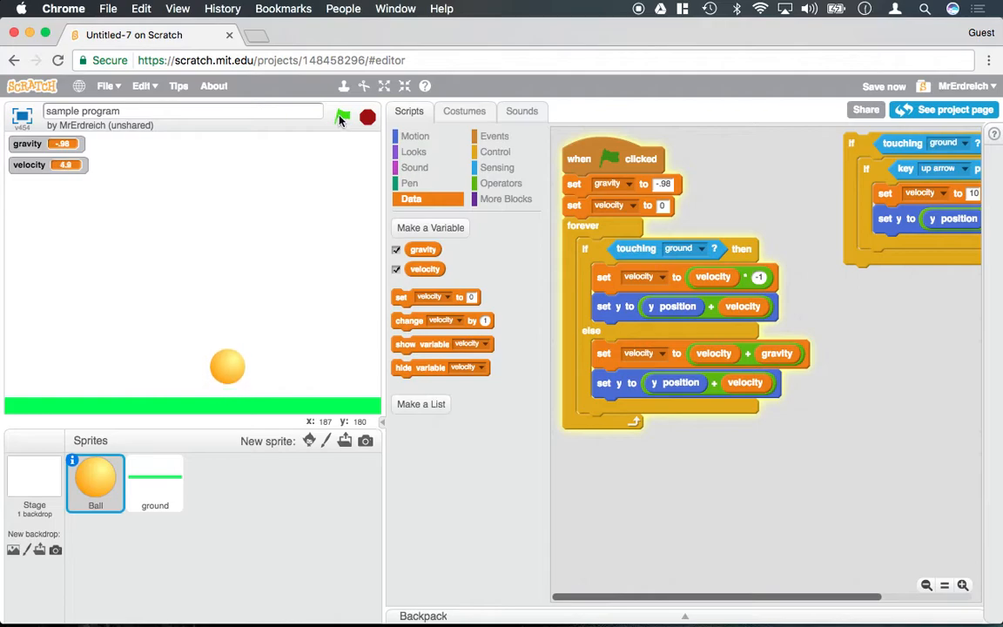
{"action": "left_click", "coordinate": [342, 117]}
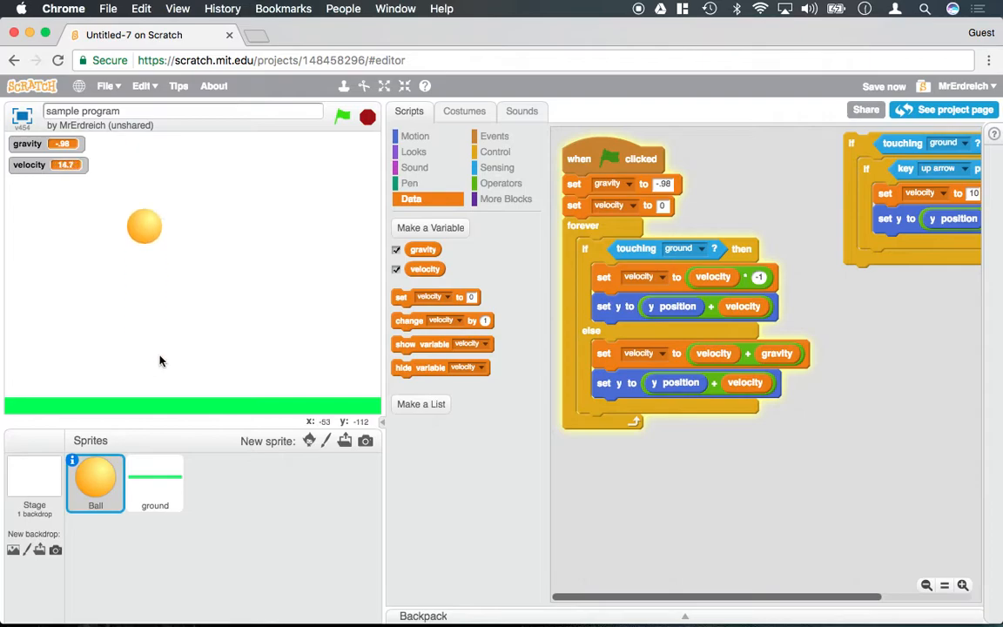
{"action": "left_click", "coordinate": [366, 117]}
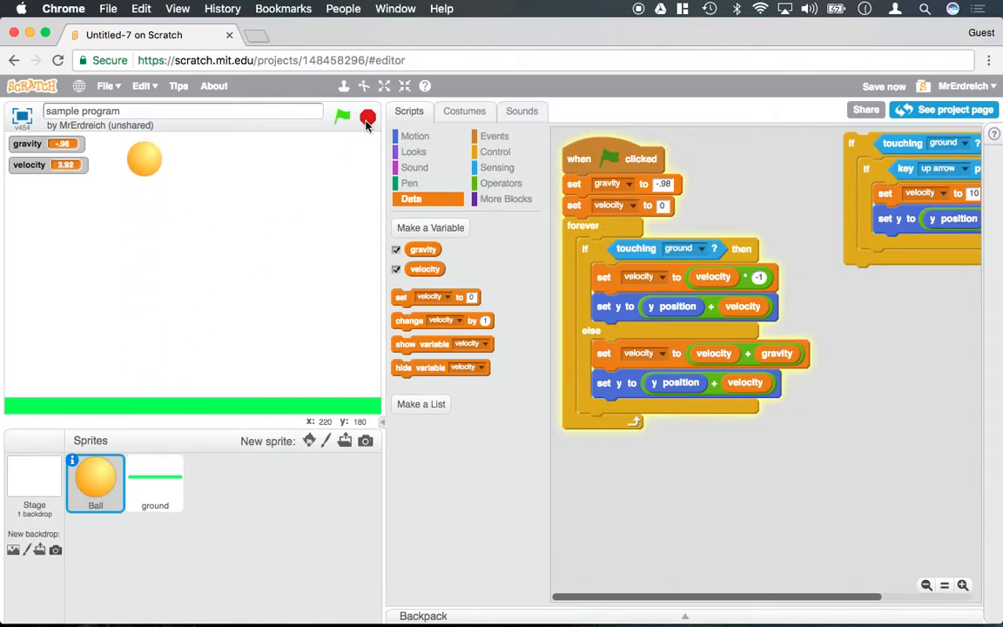
{"action": "left_click", "coordinate": [341, 115]}
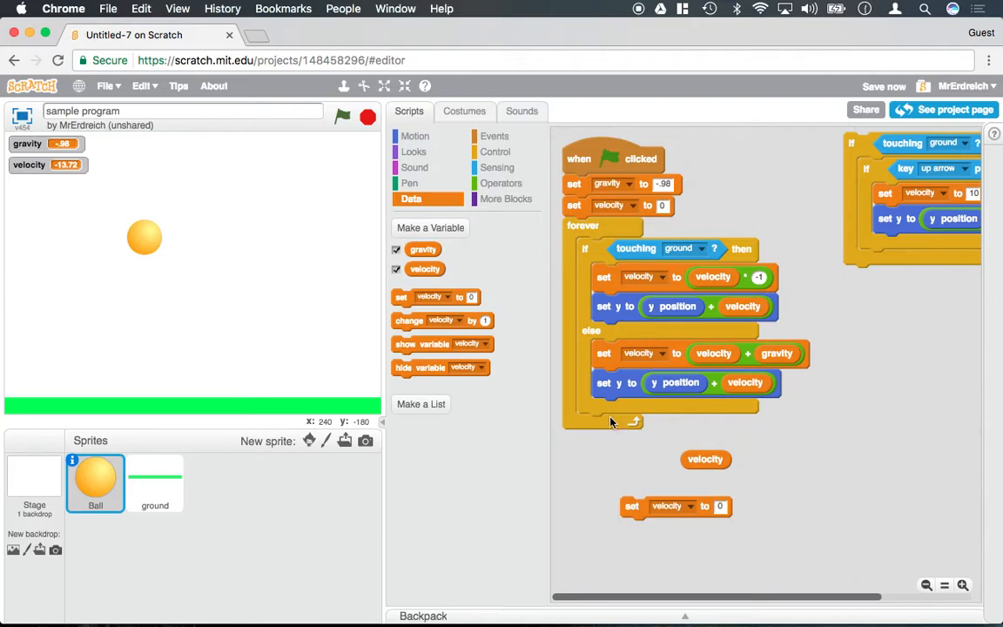
Add set velocity to velocity / 2 in the ground branch so each bounce rises lower, and test it
{"action": "left_click", "coordinate": [502, 183]}
{"action": "type", "text": "2"}
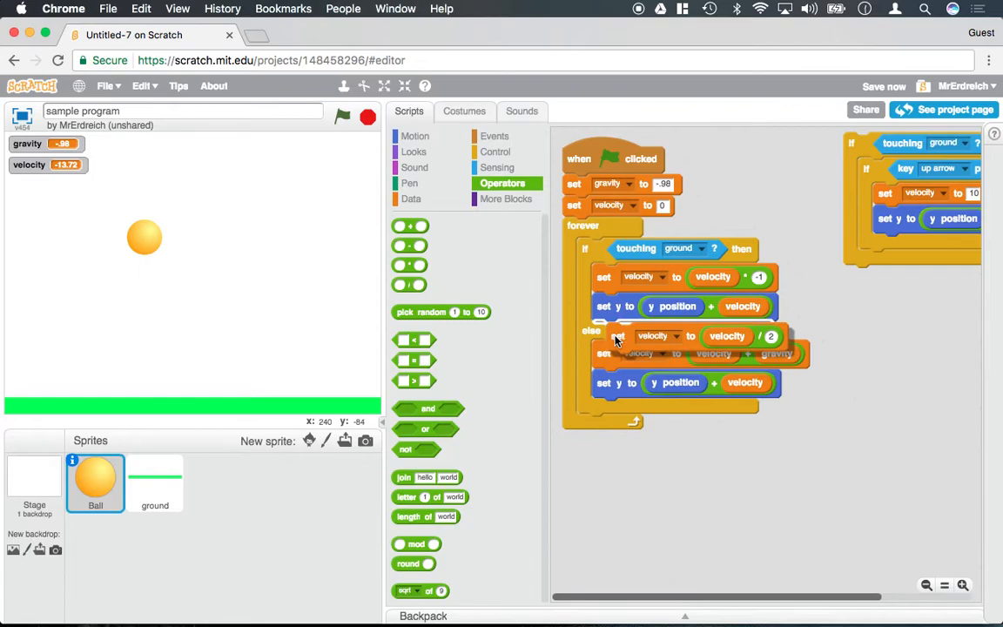
{"action": "left_click", "coordinate": [341, 115]}
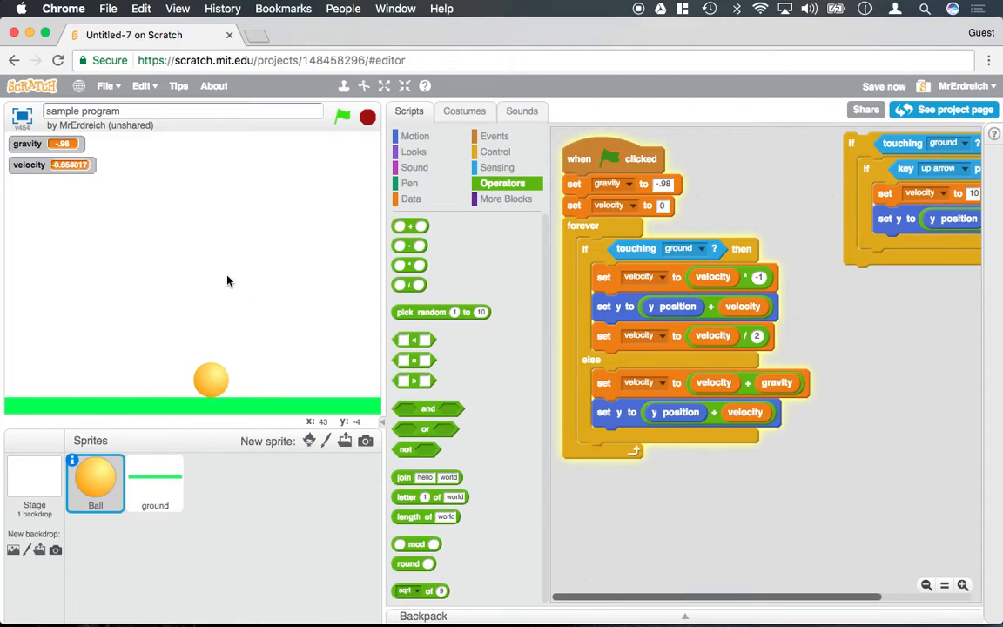
{"action": "mouse_move", "coordinate": [227, 330]}
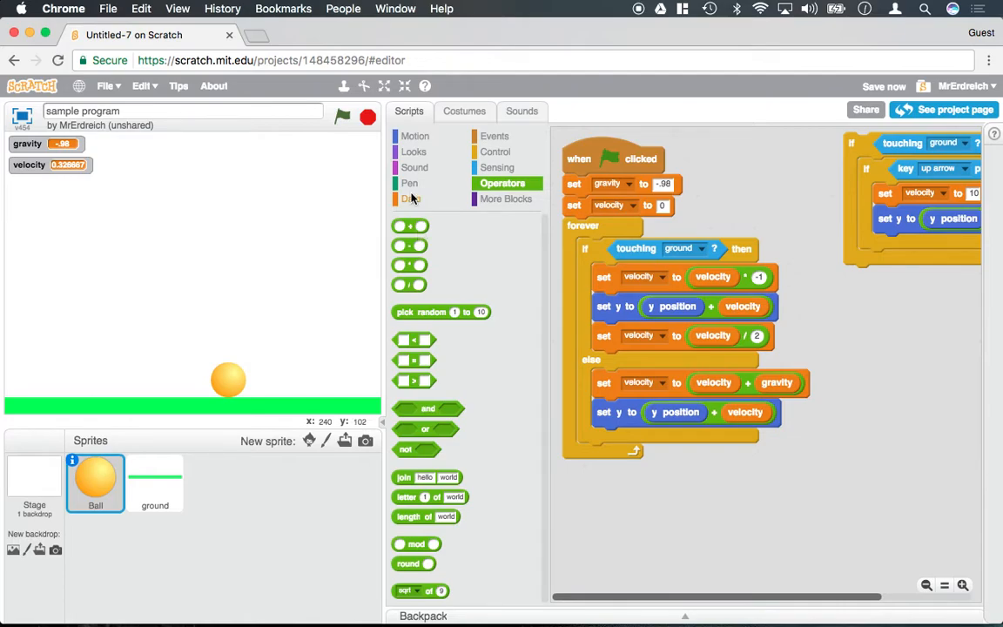
Create a variable named 'bounce count' shown on the stage
{"action": "left_click", "coordinate": [412, 199]}
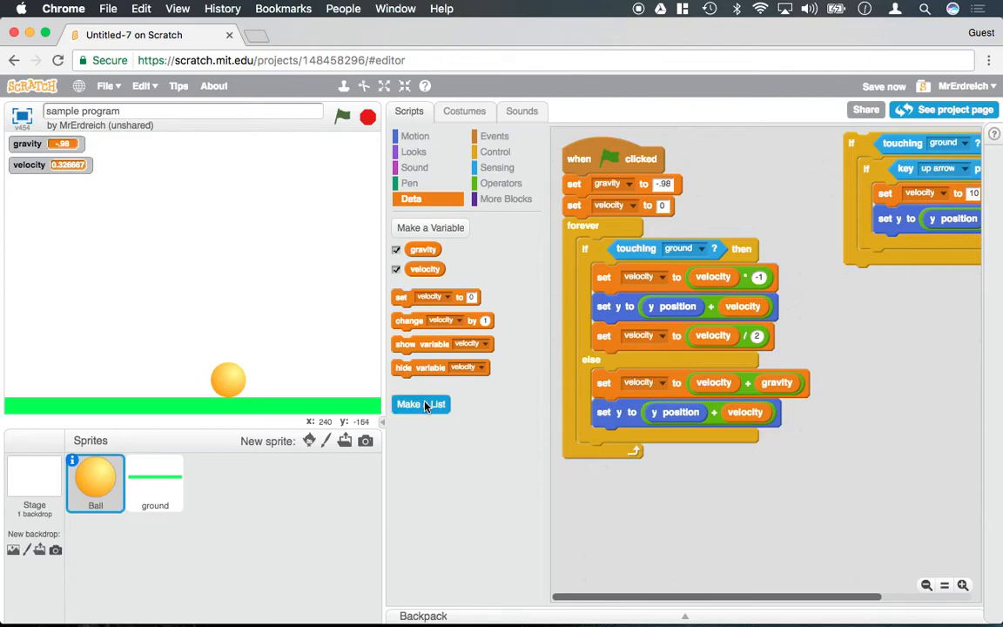
{"action": "left_click", "coordinate": [431, 226]}
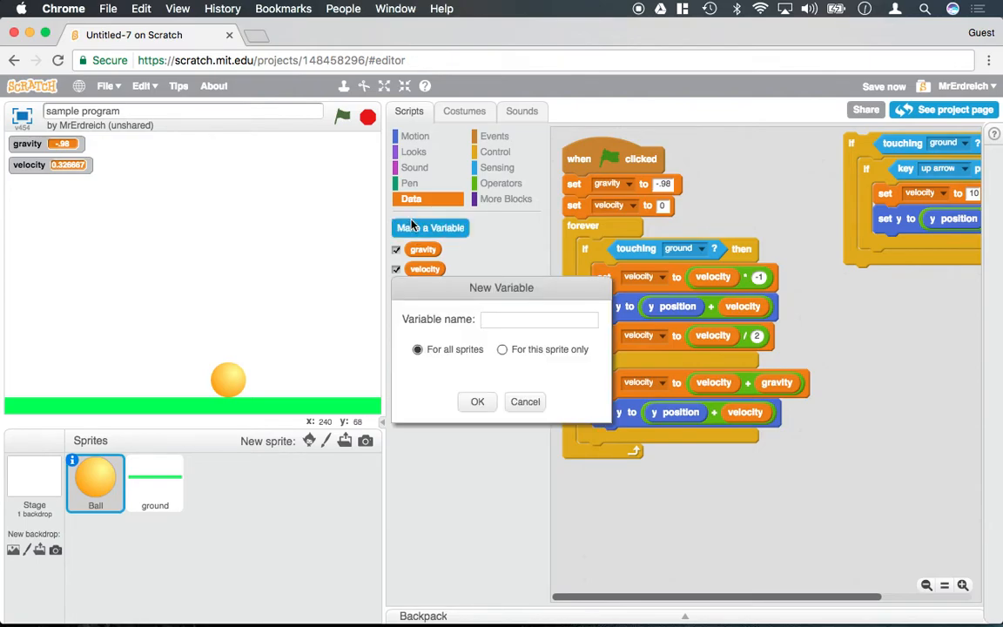
{"action": "type", "text": "bounce"}
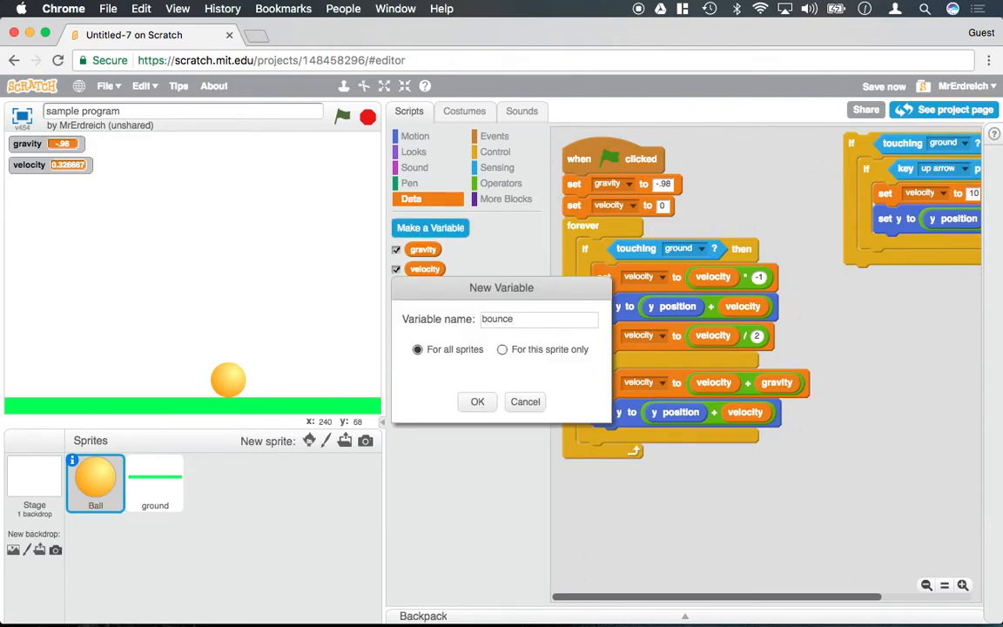
{"action": "type", "text": "count"}
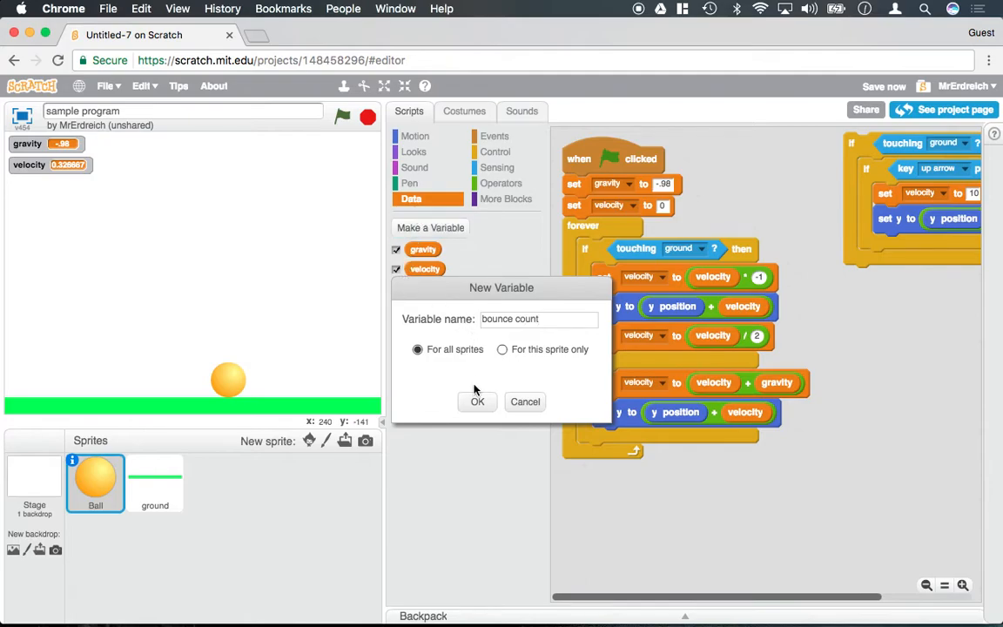
{"action": "left_click", "coordinate": [478, 401]}
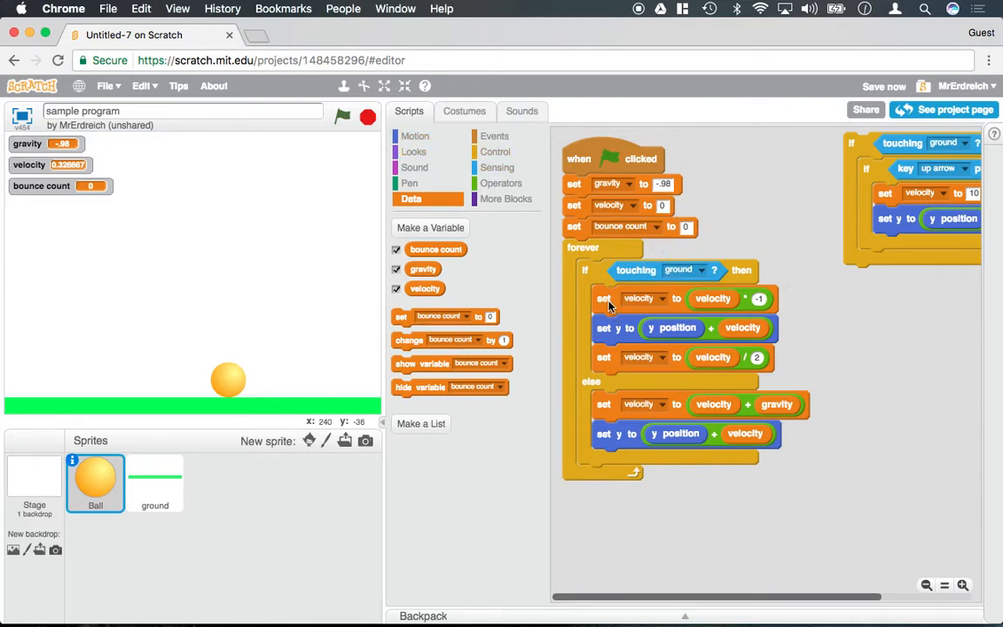
Wrap the bounce blocks in an if/else checking bounce count < 2 inside the touching-ground branch
{"action": "left_click_drag", "start_coordinate": [603, 300], "coordinate": [740, 437]}
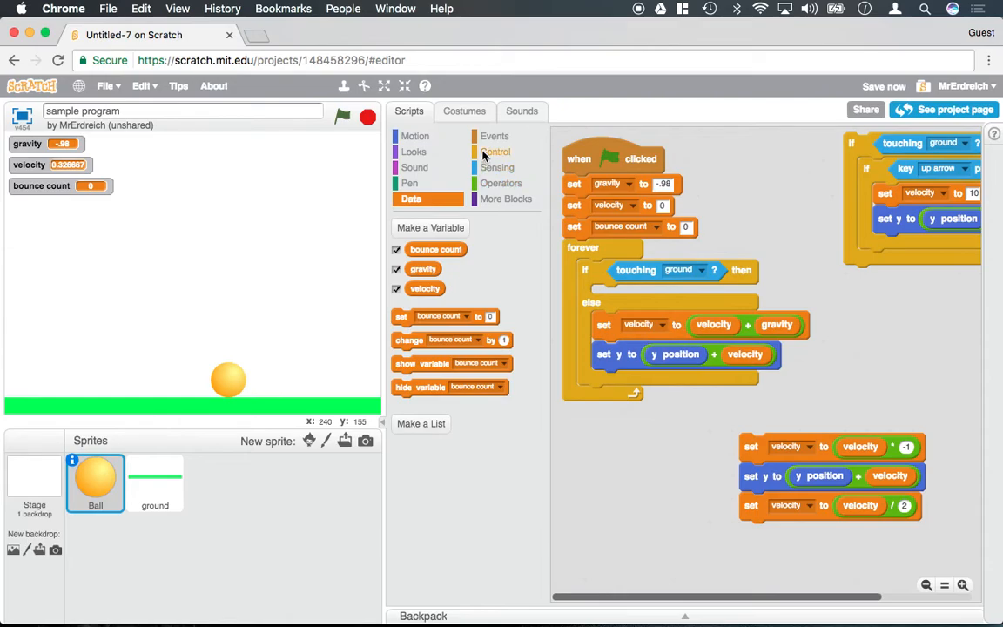
{"action": "left_click", "coordinate": [498, 152]}
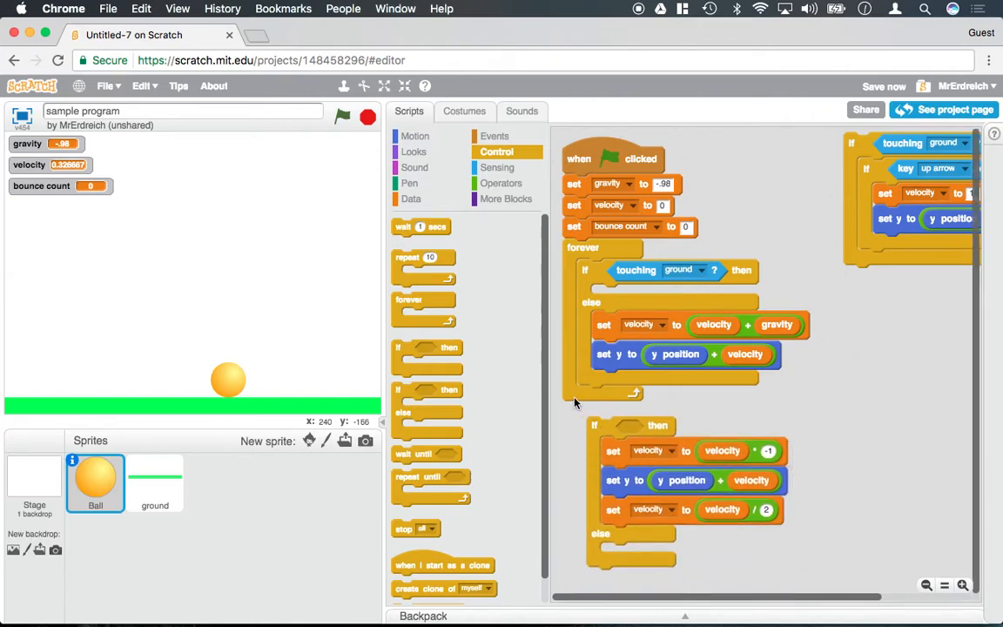
{"action": "left_click", "coordinate": [412, 198]}
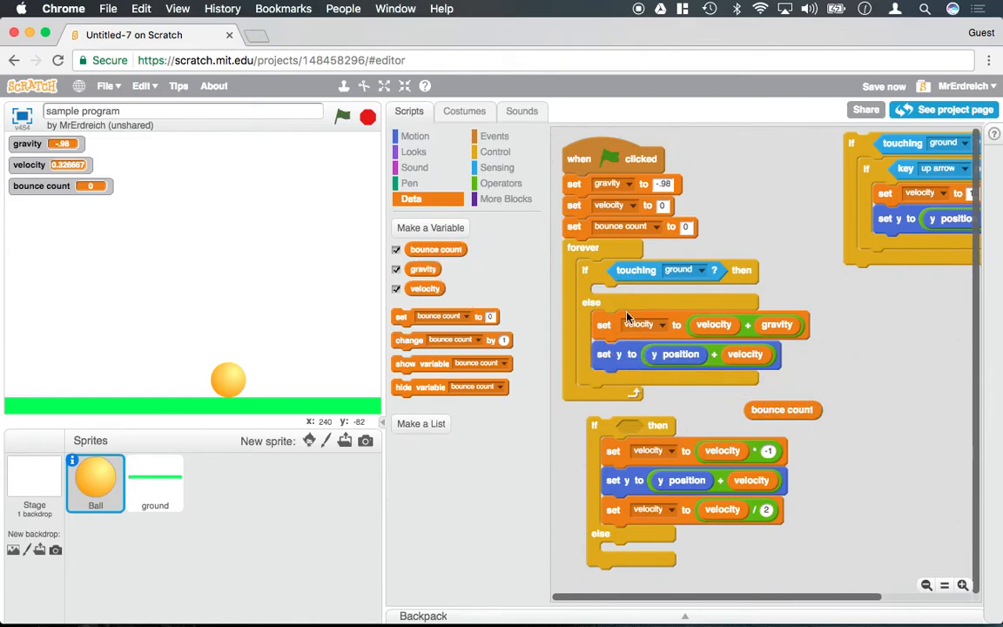
{"action": "left_click", "coordinate": [502, 183]}
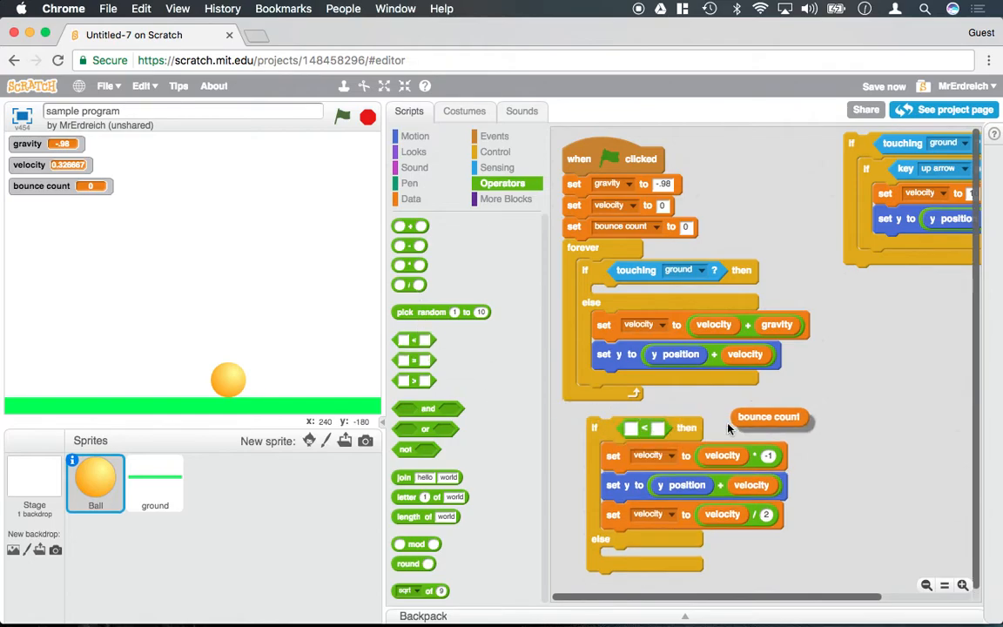
{"action": "left_click_drag", "start_coordinate": [768, 417], "coordinate": [662, 429]}
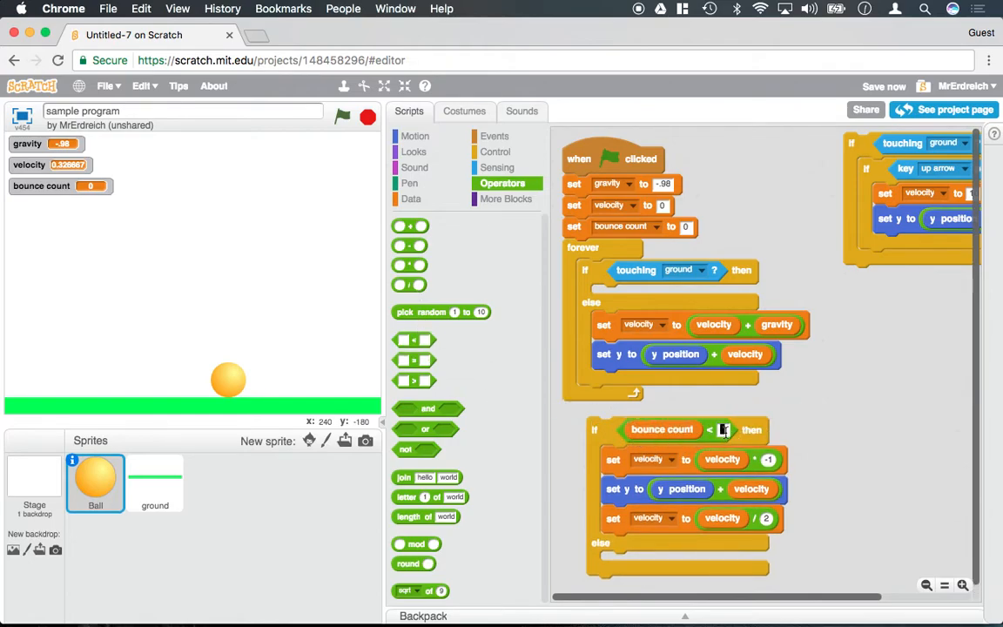
{"action": "type", "text": "2"}
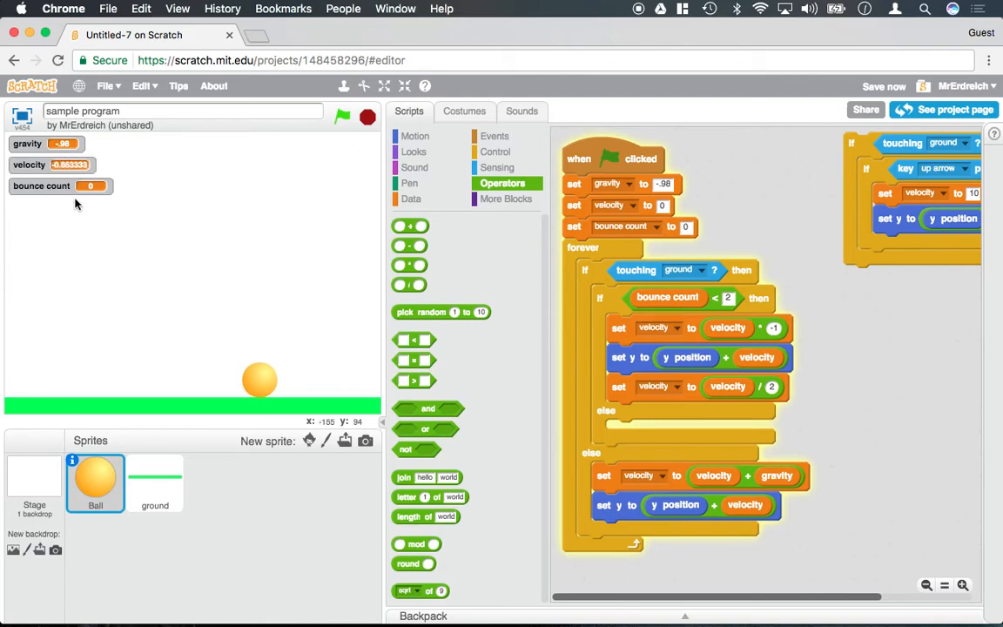
Add change bounce count by 1 after the halved bounce and run to watch the counter rise
{"action": "left_click", "coordinate": [342, 115]}
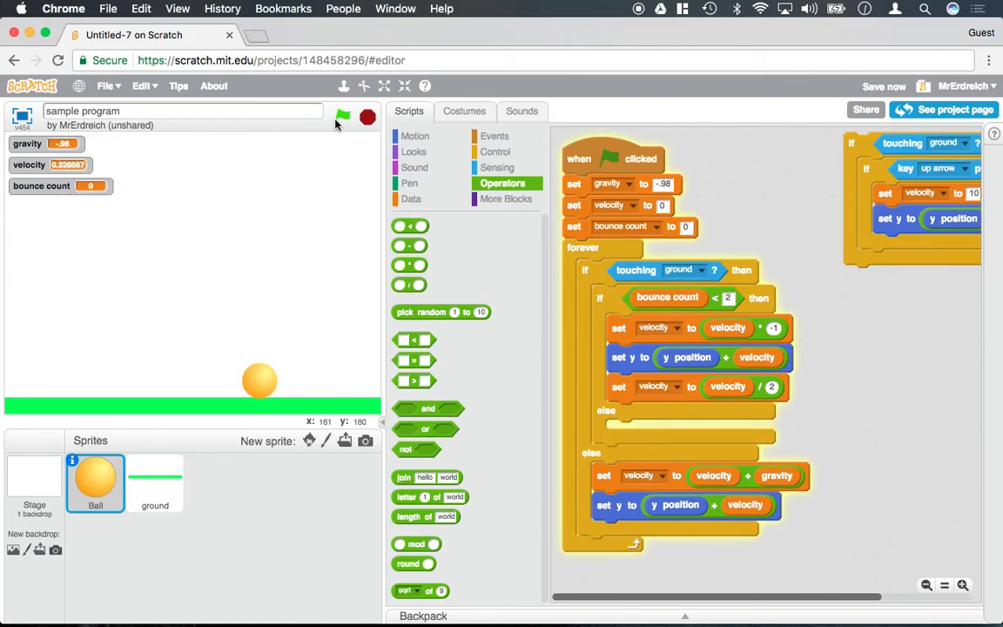
{"action": "left_click", "coordinate": [411, 198]}
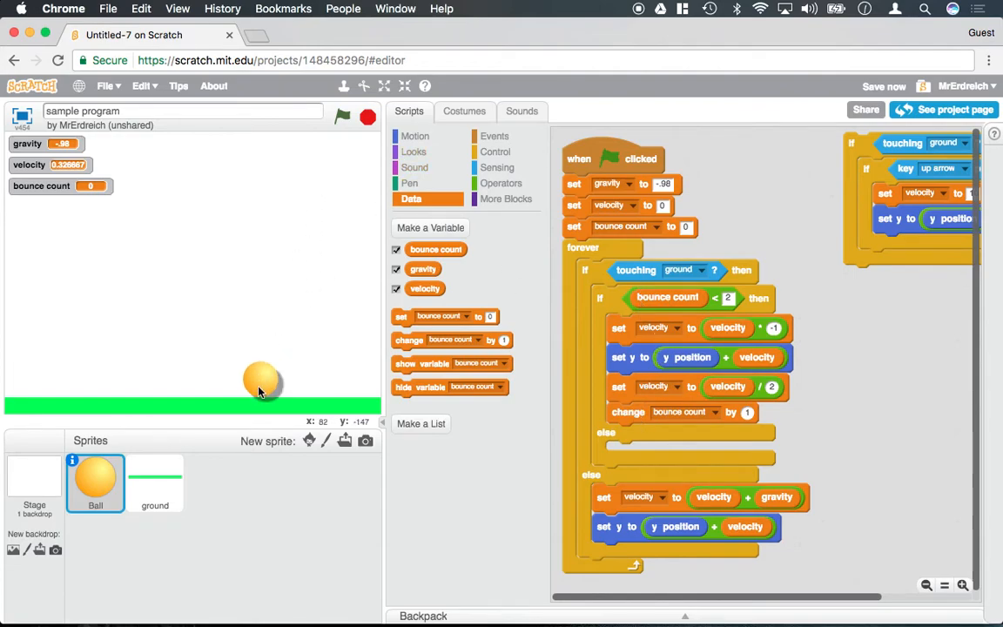
{"action": "left_click", "coordinate": [342, 115]}
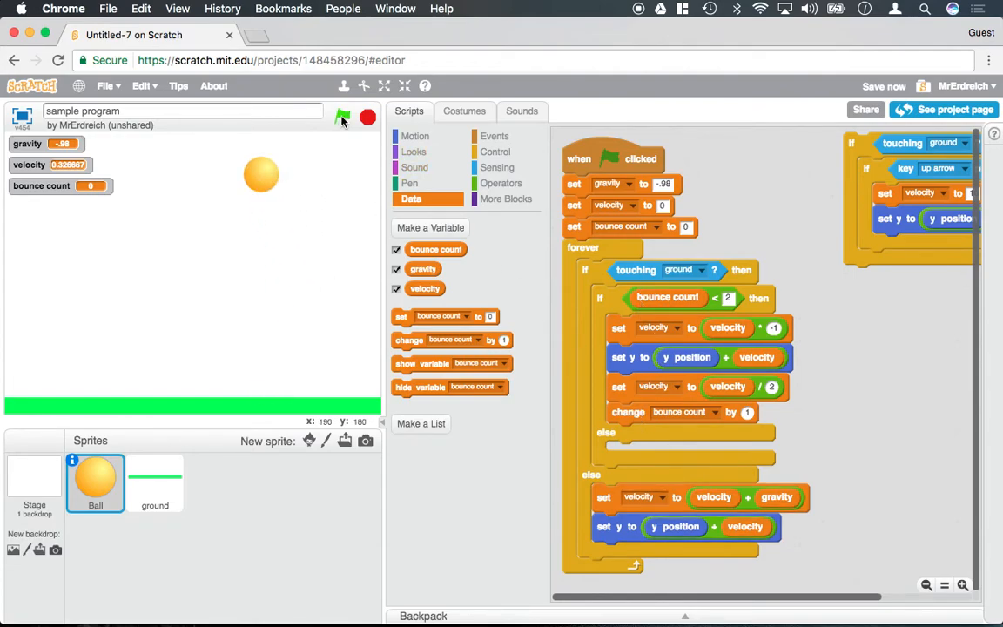
{"action": "left_click", "coordinate": [341, 116]}
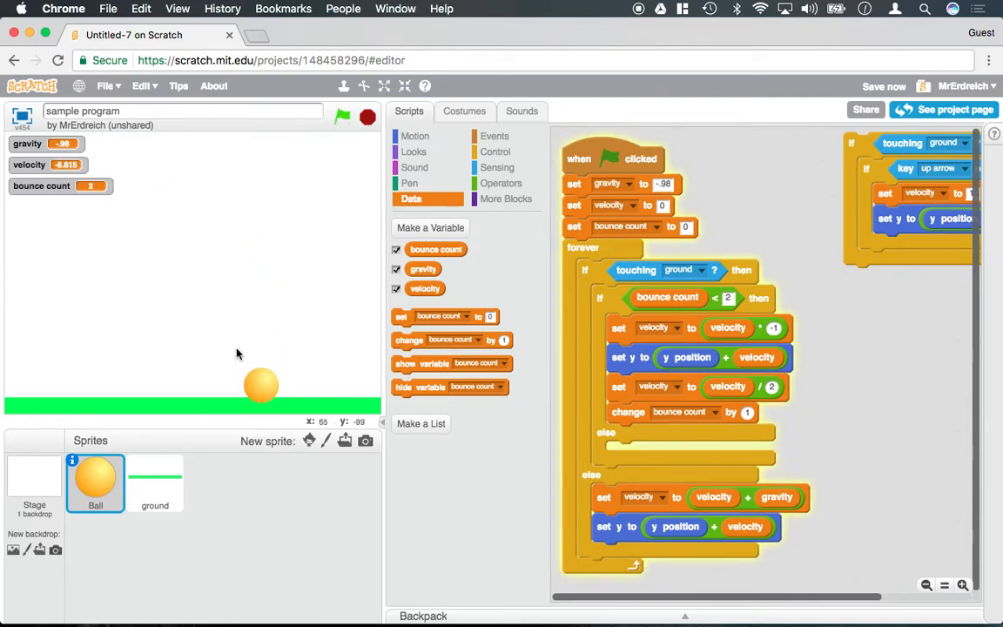
{"action": "left_click", "coordinate": [342, 118]}
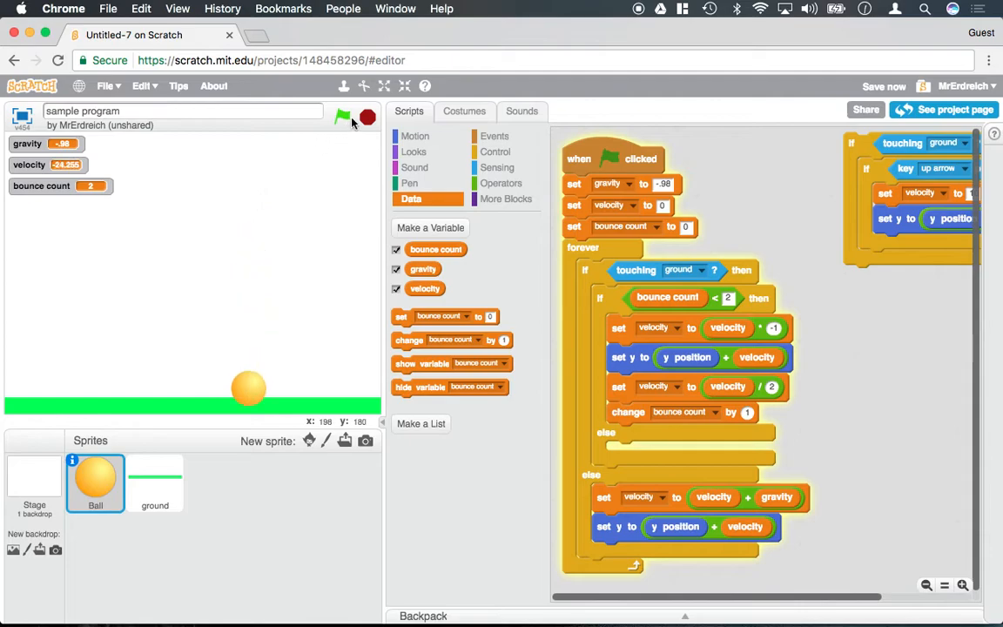
{"action": "left_click", "coordinate": [342, 115]}
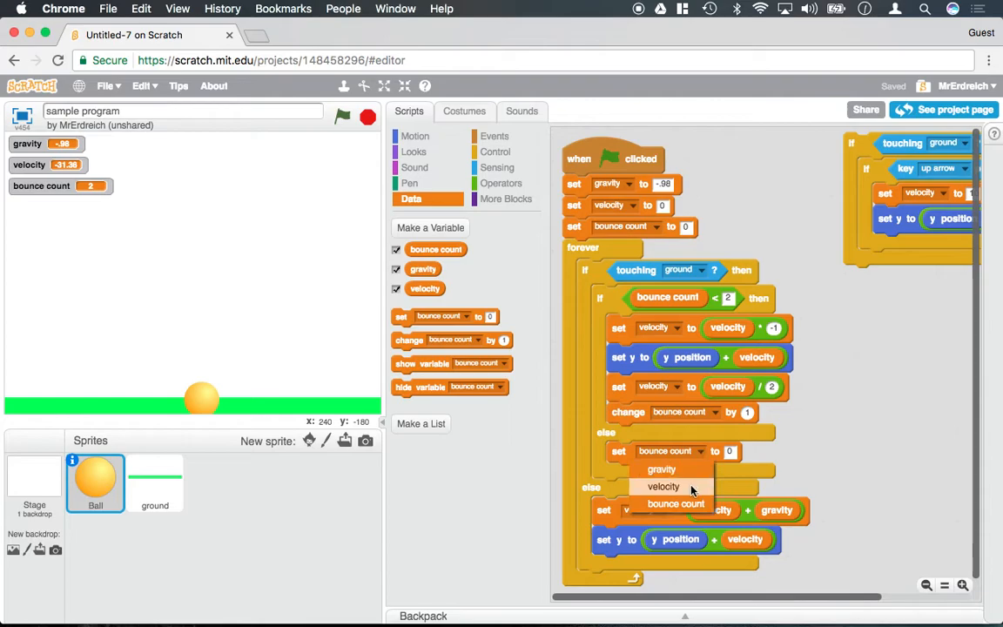
Make the else branch set velocity to 0 and test that the ball comes to rest
{"action": "left_click", "coordinate": [662, 486]}
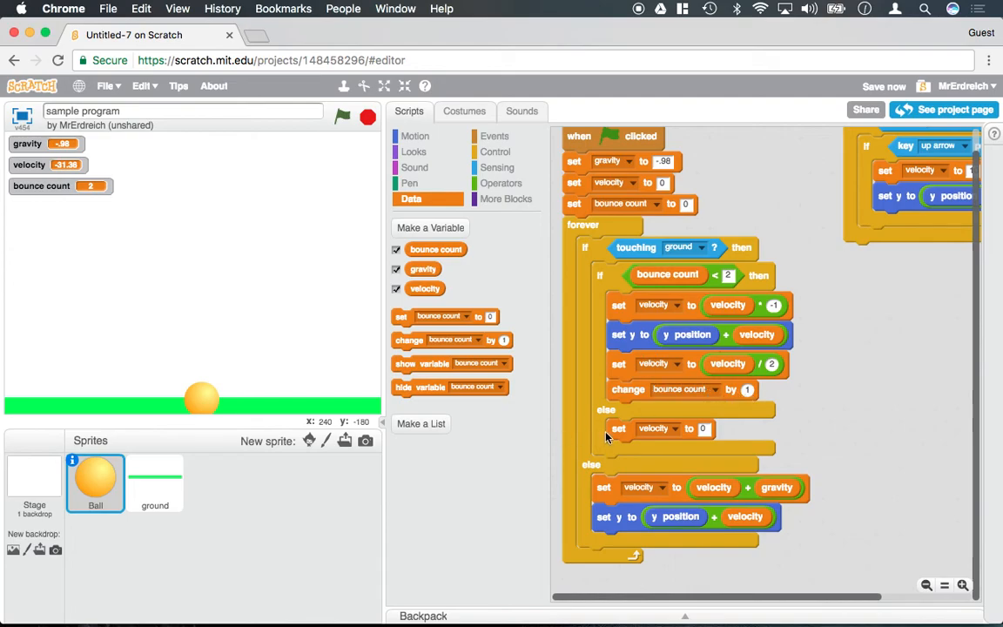
{"action": "mouse_move", "coordinate": [654, 420]}
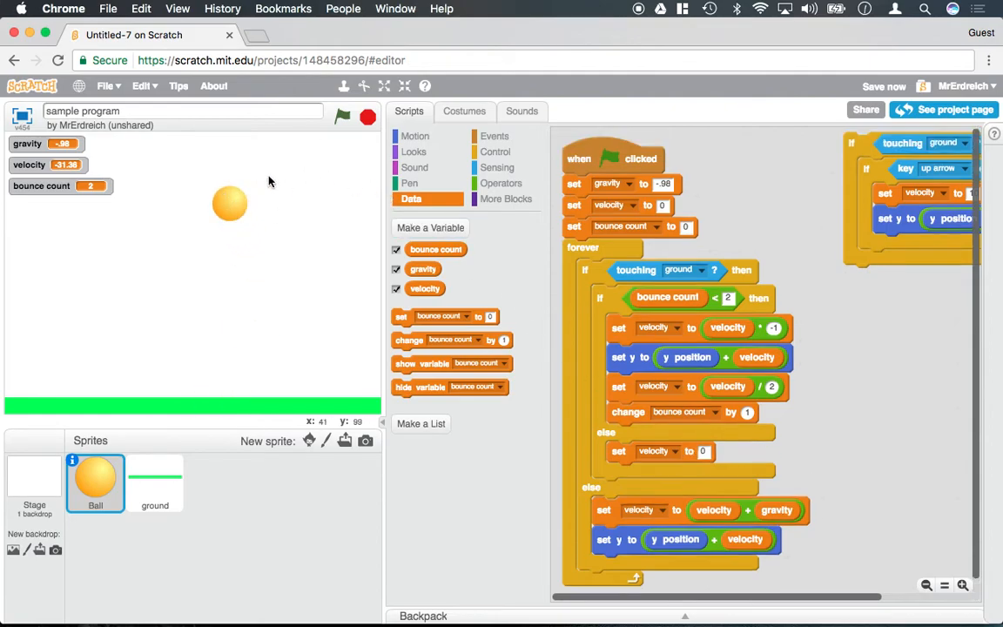
{"action": "left_click", "coordinate": [341, 115]}
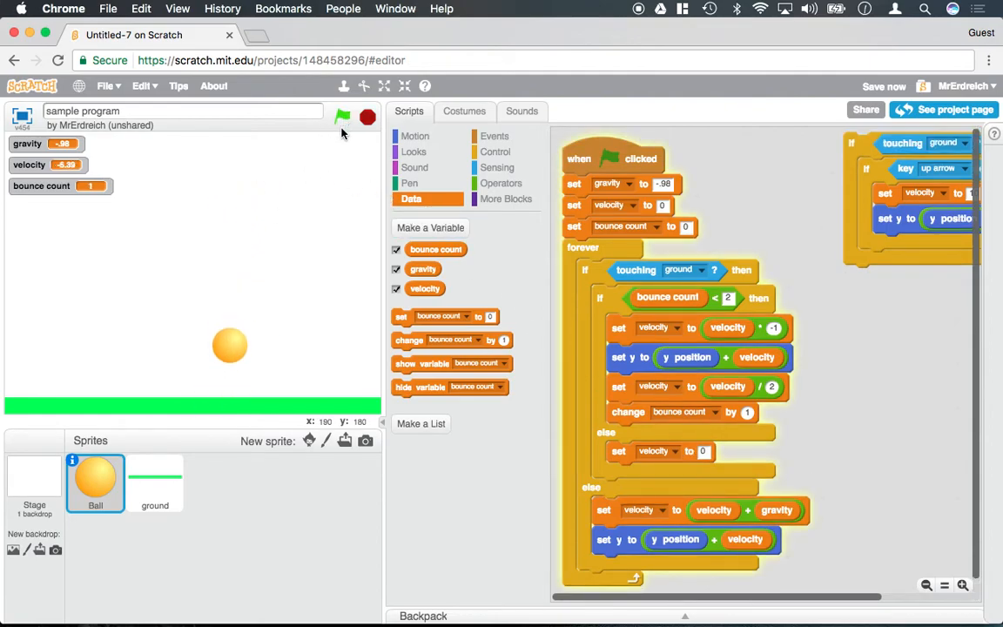
{"action": "left_click", "coordinate": [342, 115]}
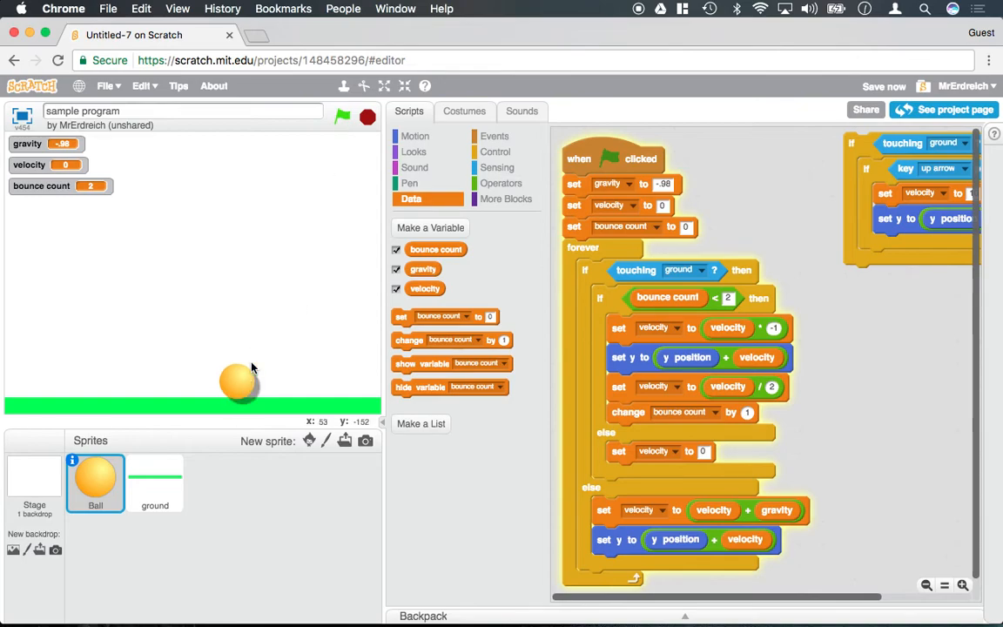
{"action": "left_click", "coordinate": [365, 117]}
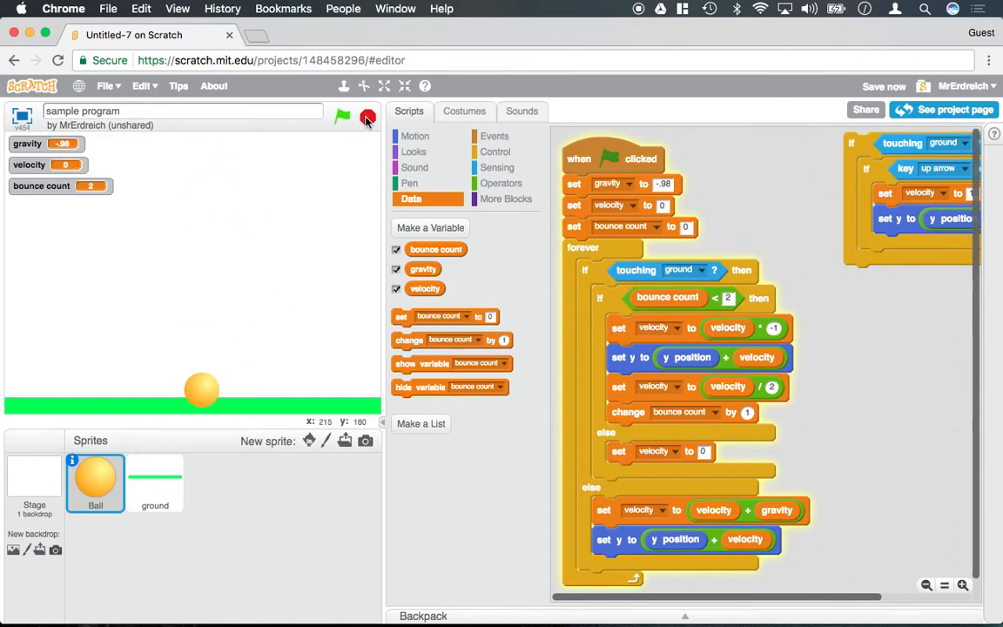
Run several test bounces and change the limit condition to bounce count < 3
{"action": "left_click", "coordinate": [341, 115]}
{"action": "type", "text": "5"}
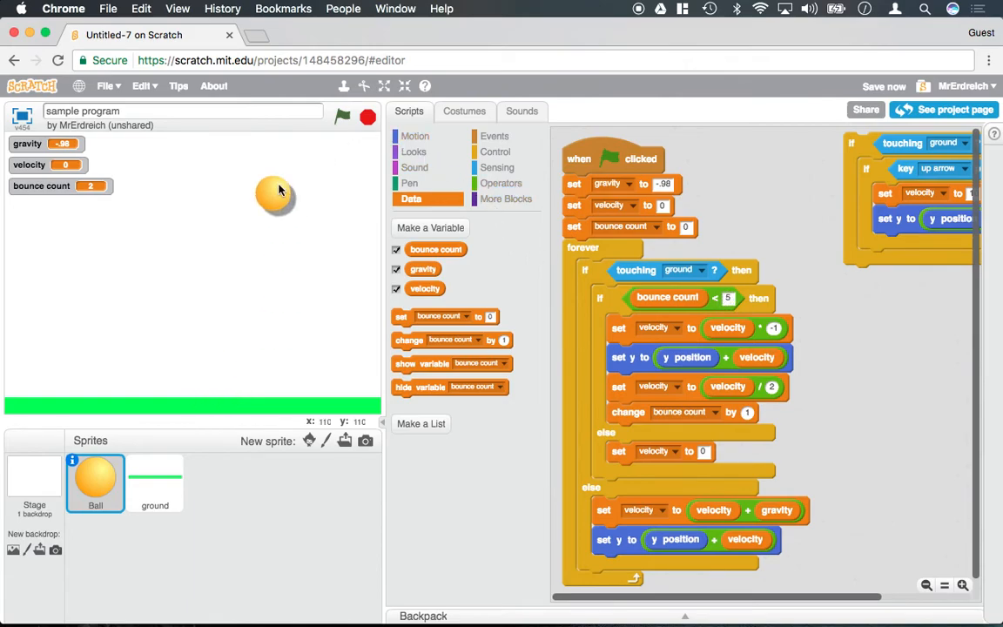
{"action": "left_click", "coordinate": [341, 117]}
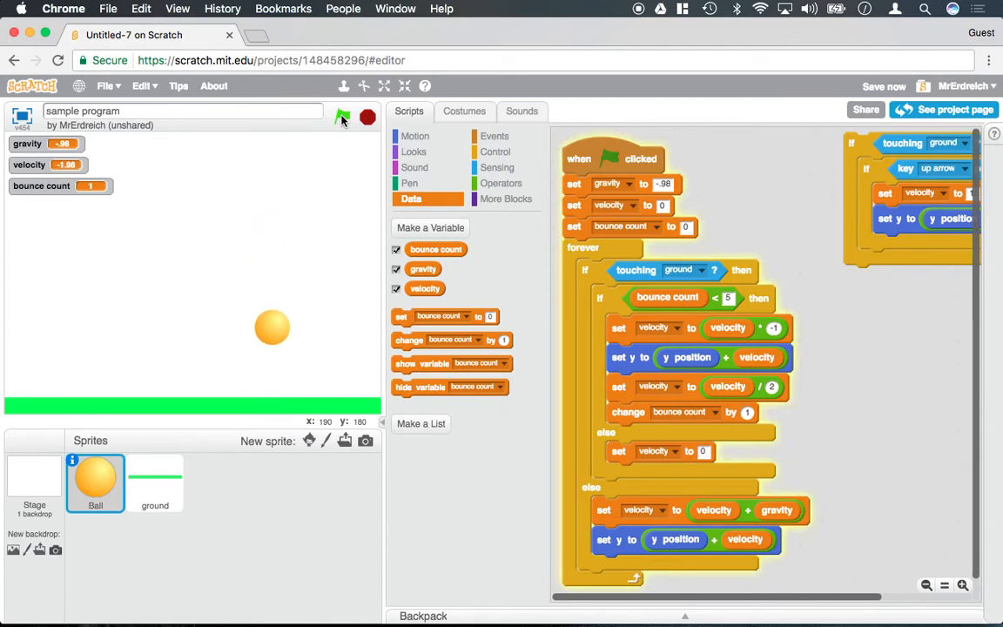
{"action": "left_click", "coordinate": [342, 117]}
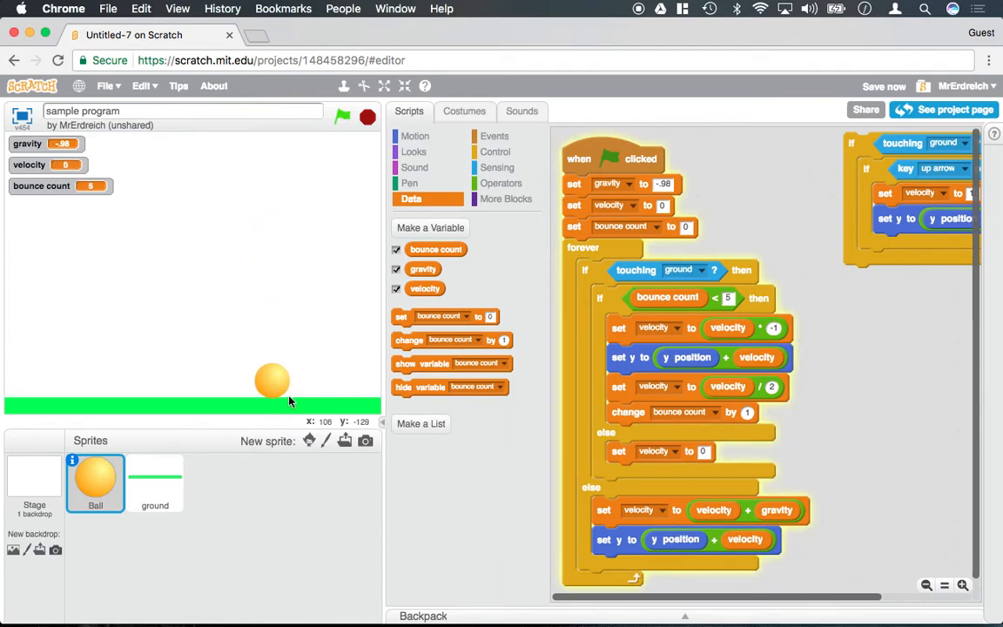
{"action": "left_click", "coordinate": [366, 116]}
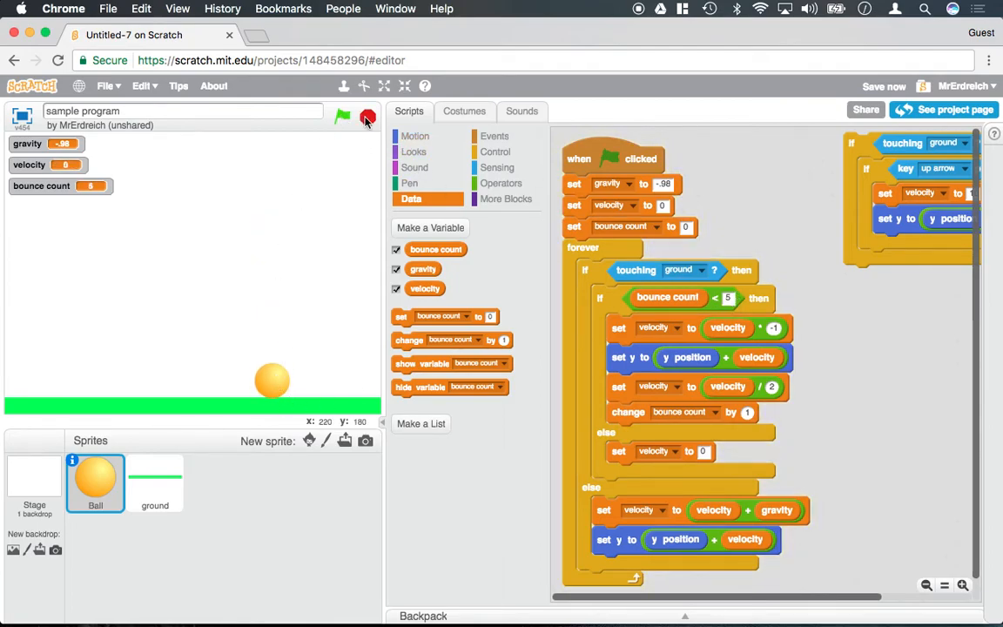
{"action": "left_click", "coordinate": [342, 115]}
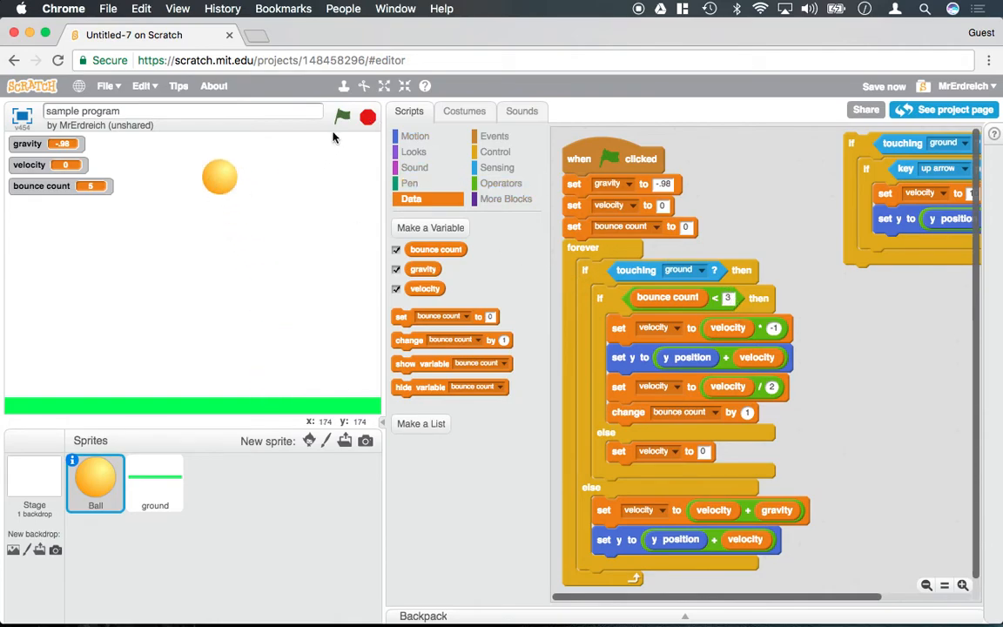
{"action": "left_click", "coordinate": [341, 115]}
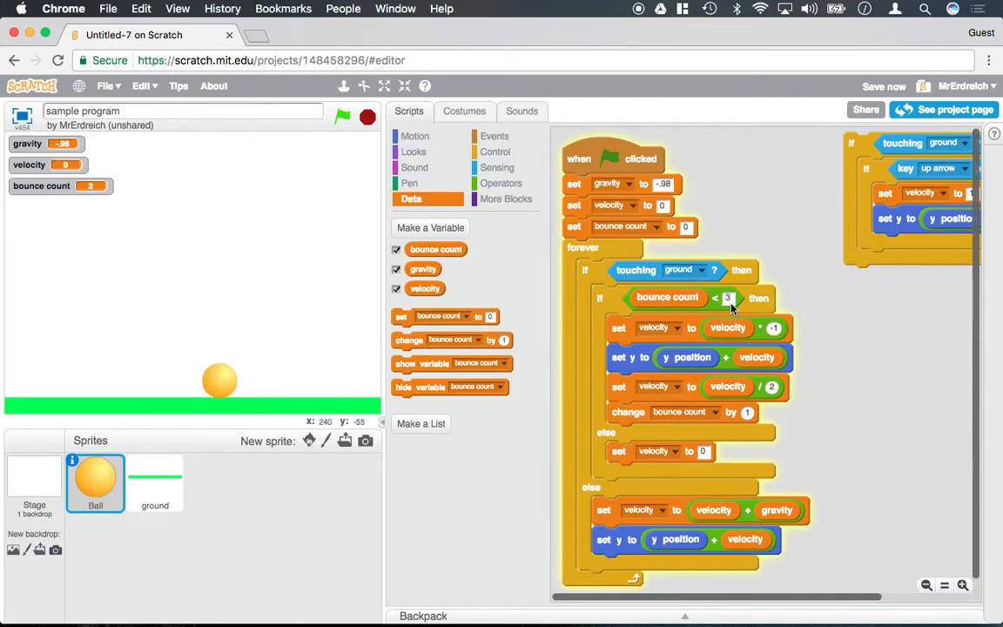
{"action": "left_click", "coordinate": [366, 118]}
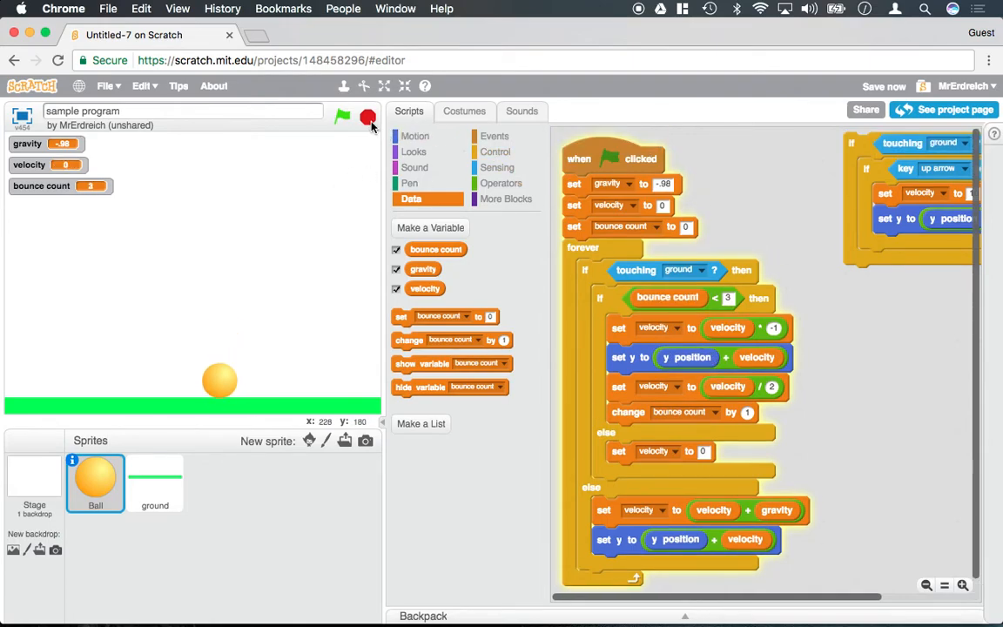
{"action": "left_click", "coordinate": [342, 115]}
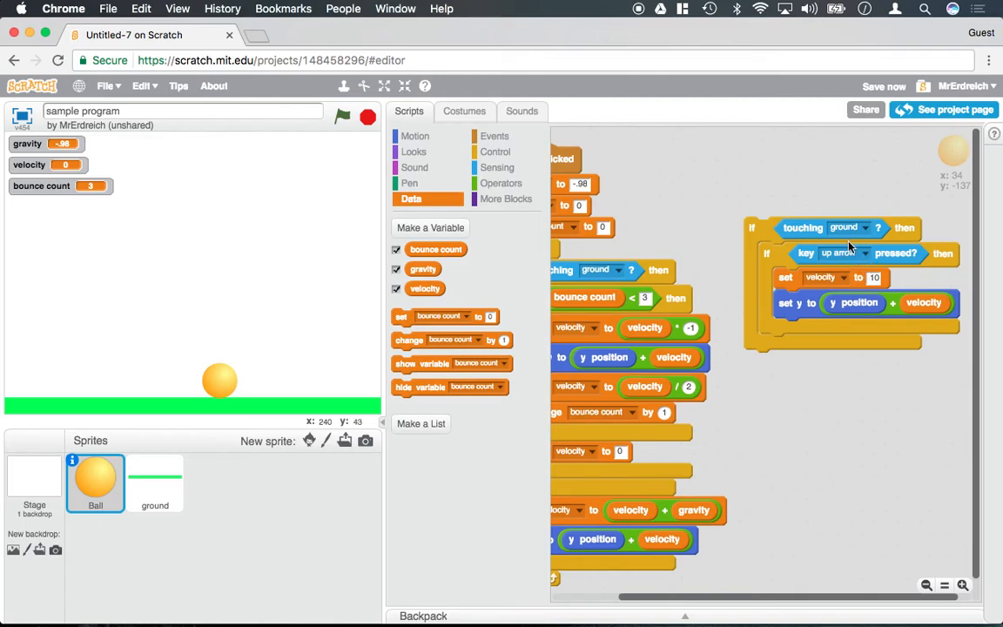
{"action": "mouse_move", "coordinate": [808, 252]}
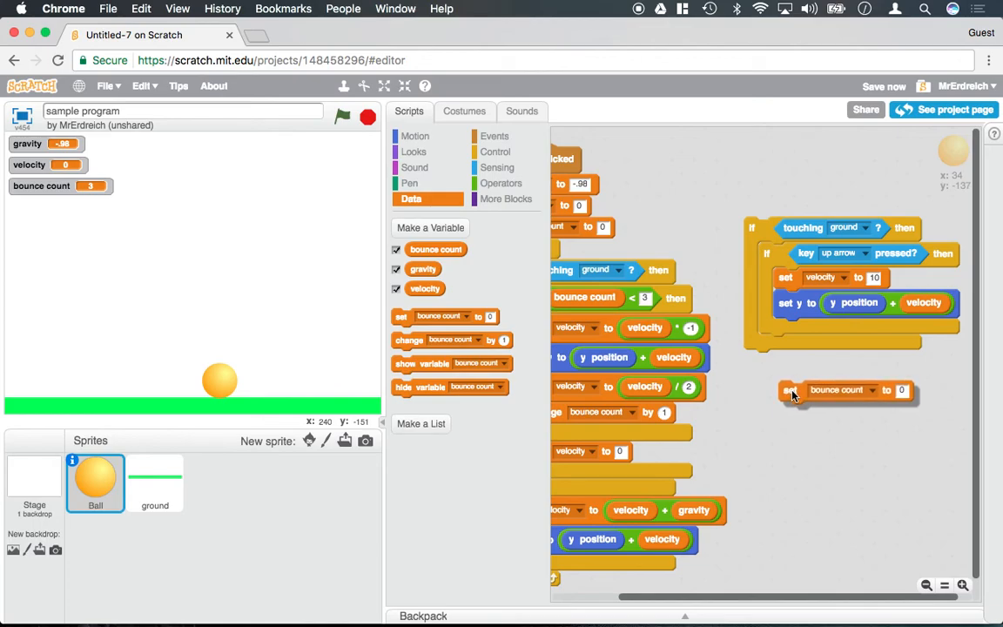
Set bounce count to 0 in the up-arrow jump check before velocity is set to 10
{"action": "left_click_drag", "start_coordinate": [791, 390], "coordinate": [792, 279]}
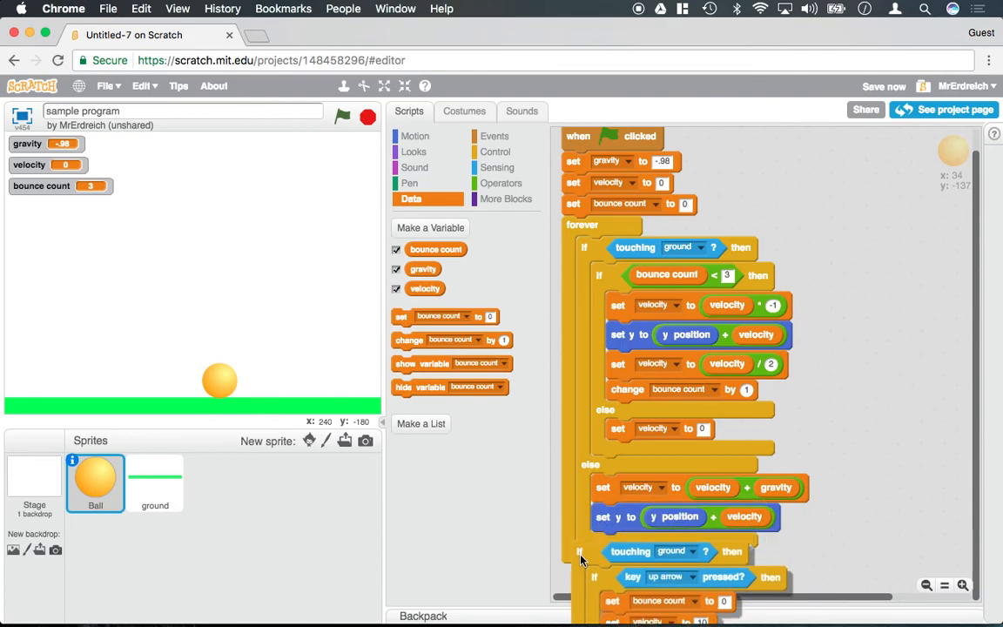
Scroll down the scripts area to confirm the up-arrow jump check sits inside the forever loop
{"action": "scroll", "scroll_direction": "down", "scroll_amount": 3}
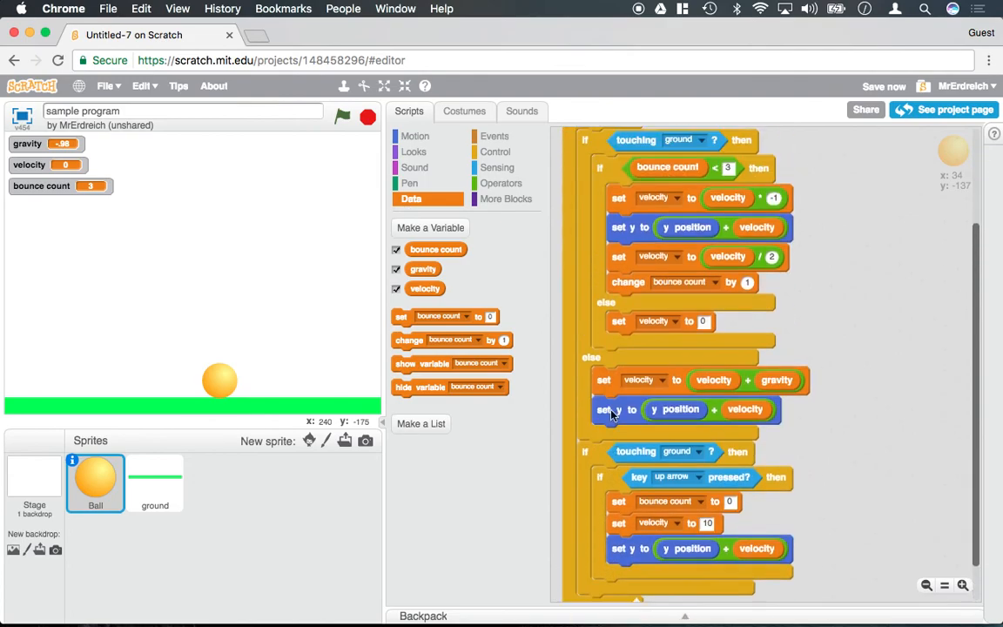